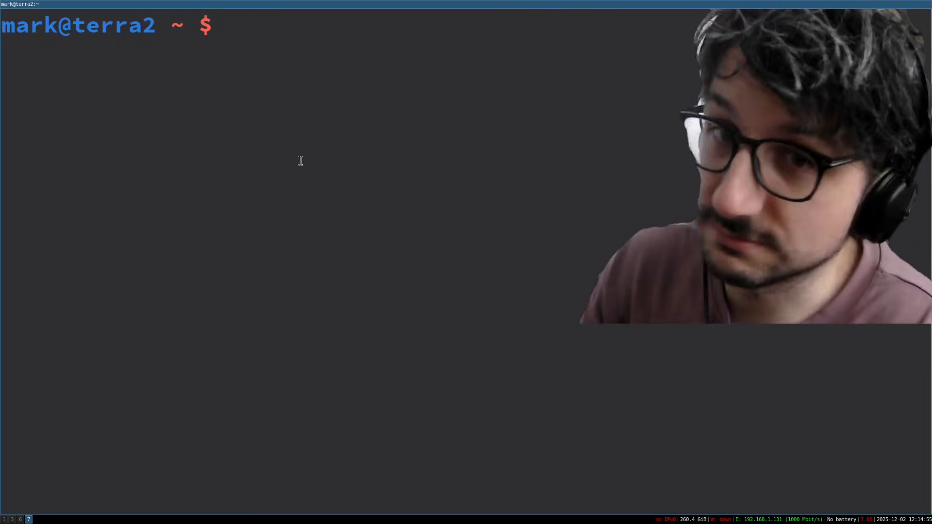
# Read the scrot manual, then take a scrot -s region screenshot of part of the screen.
pyautogui.write('man scrot')
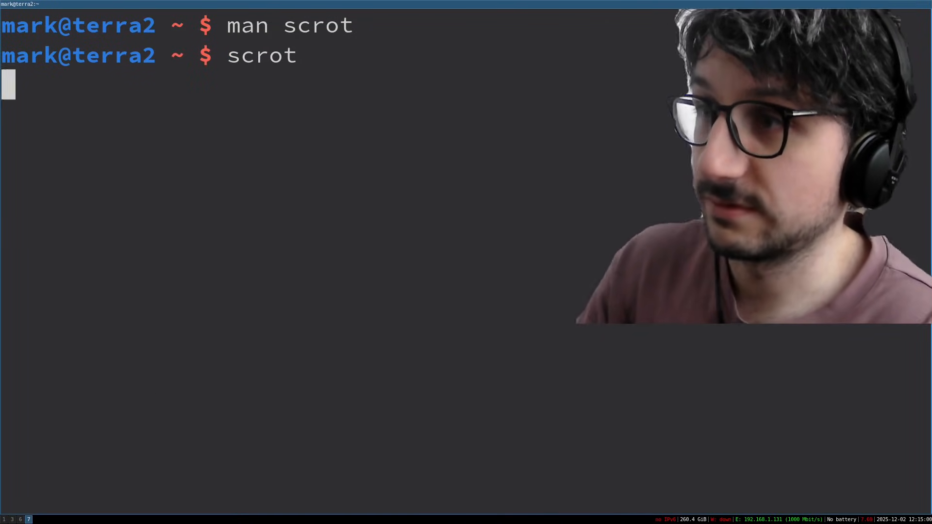
pyautogui.press('Return')
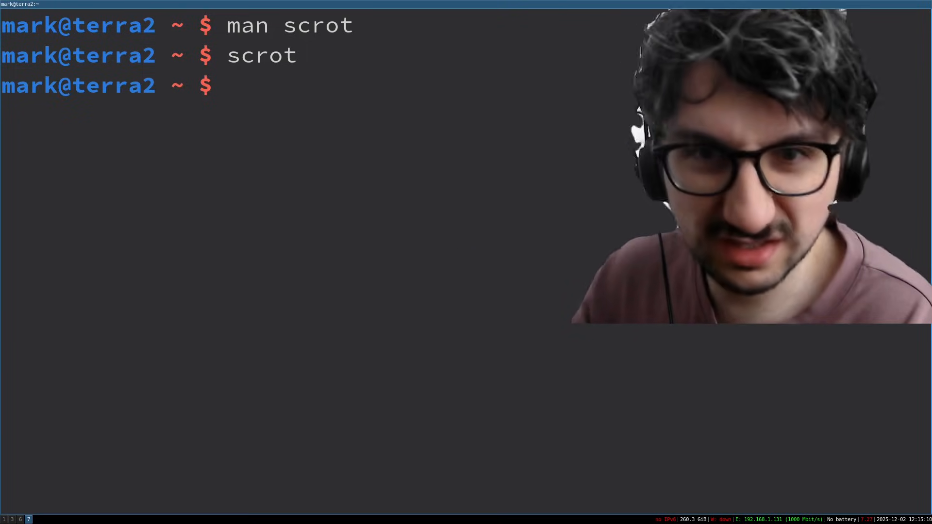
pyautogui.write('scrot -s')
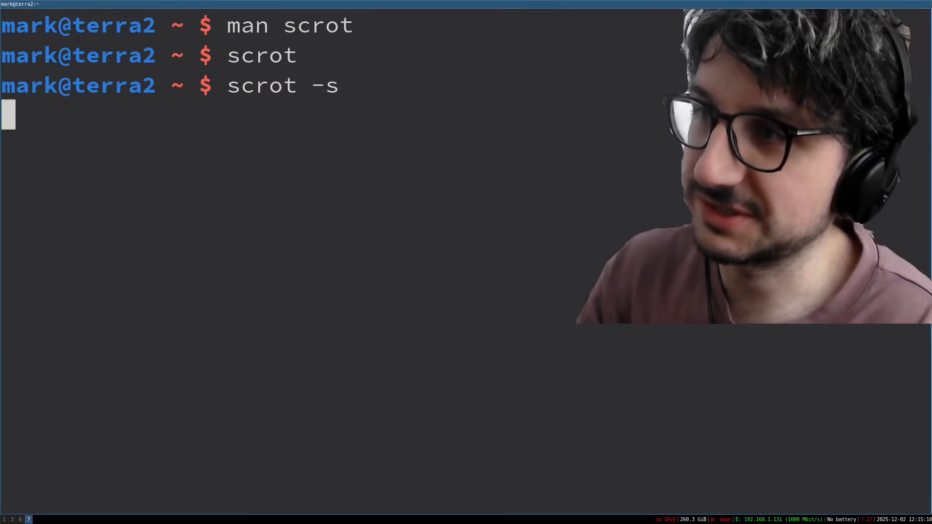
pyautogui.moveTo(249, 169); pyautogui.dragTo(638, 332)
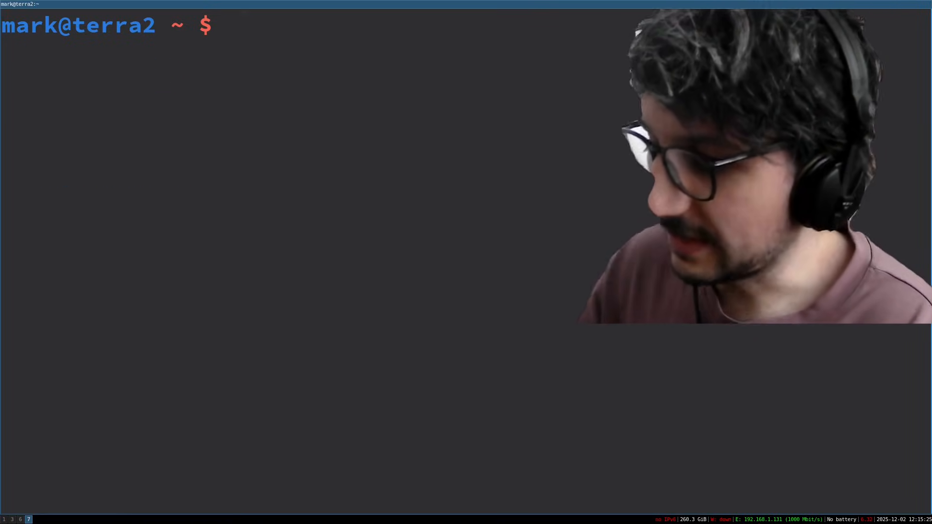
# Start screenkey, annotate a Flameshot capture with a dark stroke and a red arrow, and finish it.
pyautogui.write('scr')
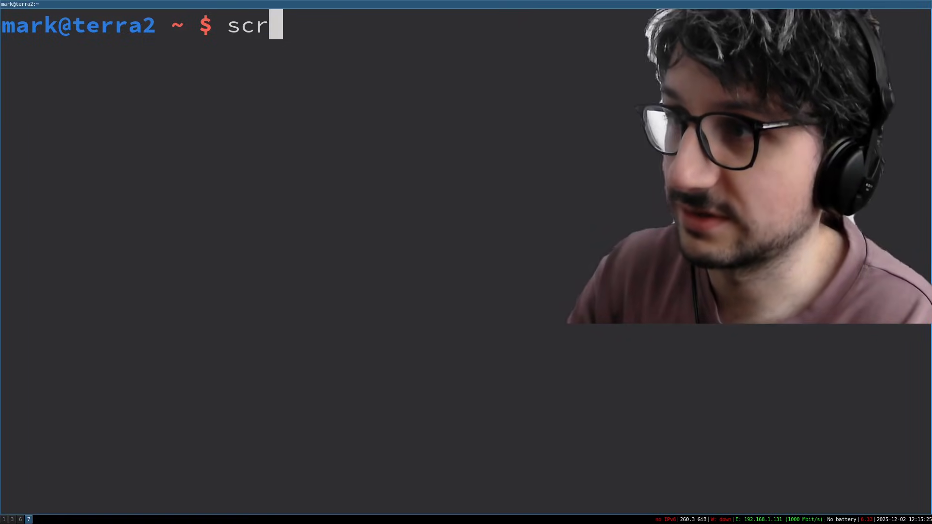
pyautogui.write('eenkey')
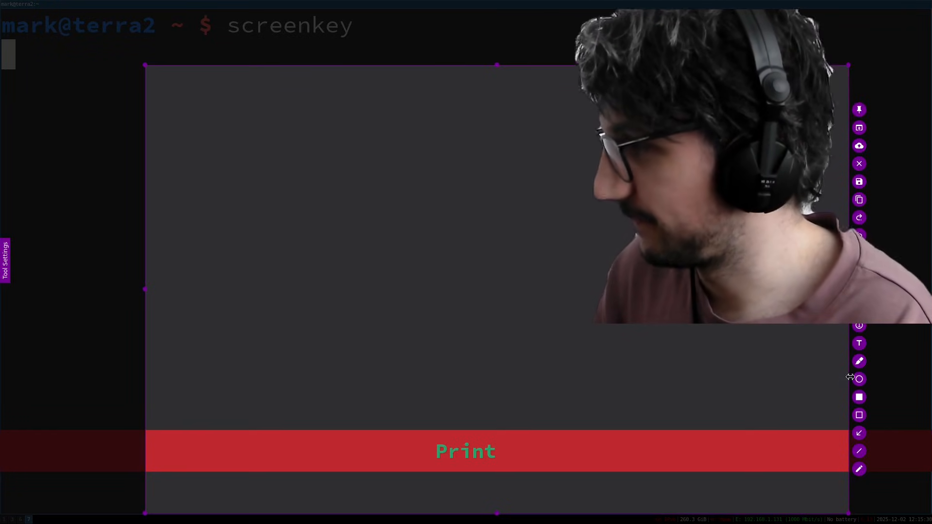
pyautogui.moveTo(389, 223); pyautogui.dragTo(624, 377)
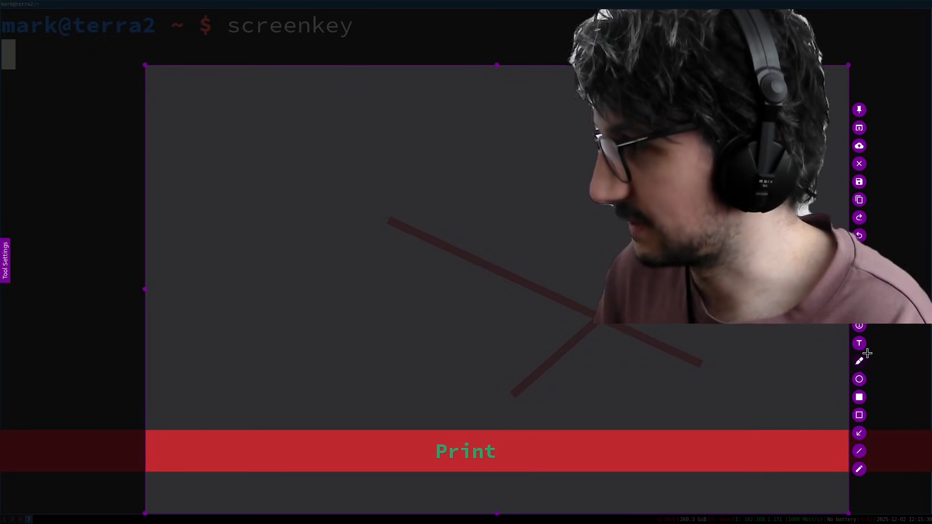
pyautogui.moveTo(599, 361); pyautogui.dragTo(475, 261)
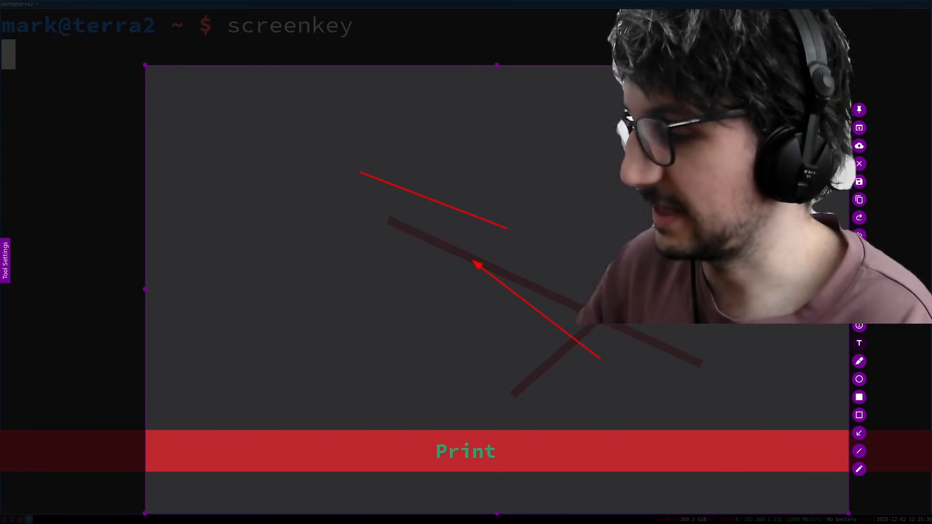
pyautogui.press('ctrl+c')
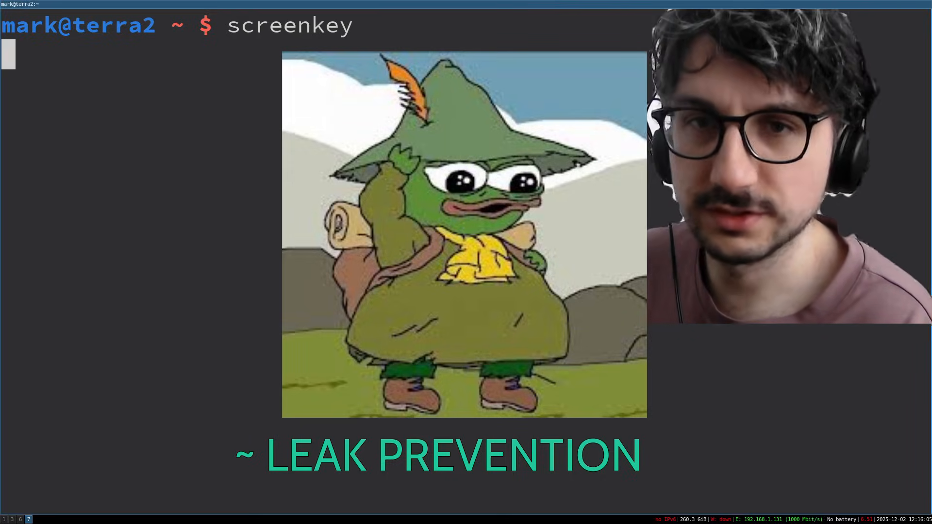
# Start a new terminal window and enter man flameshot at its prompt.
pyautogui.press('super+Return')
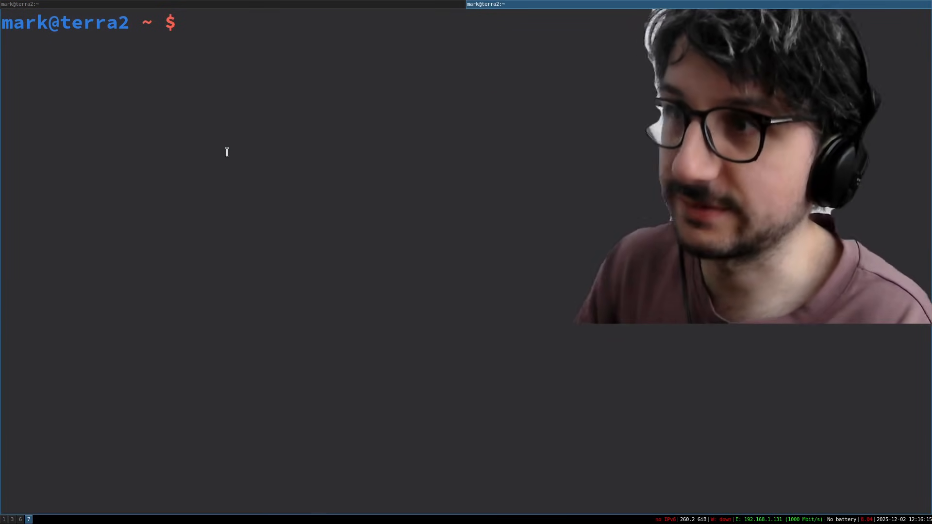
pyautogui.write('man flameshot')
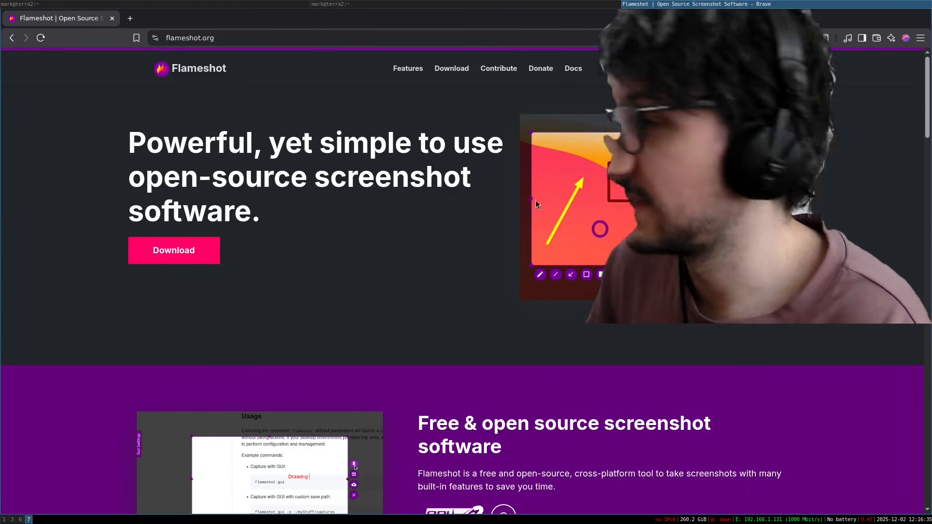
# Scroll down the flameshot.org homepage in Brave.
pyautogui.scroll(-3)
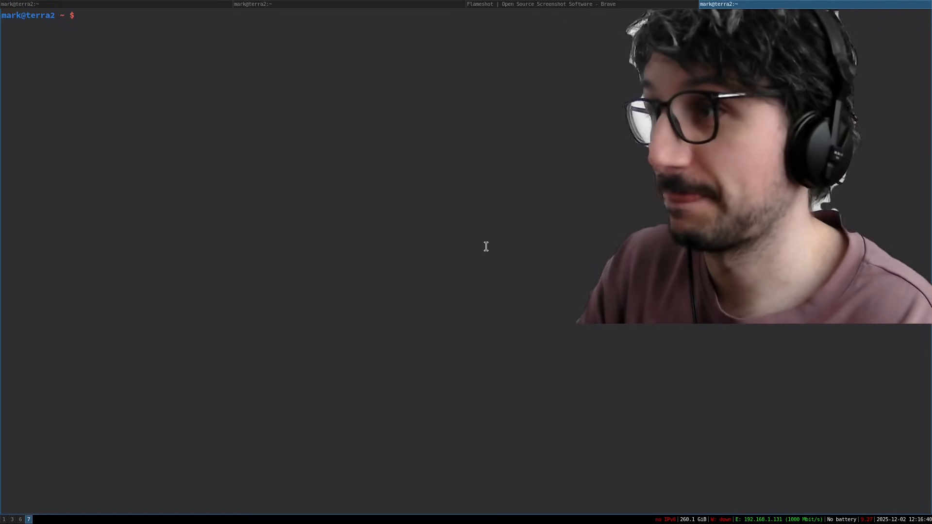
# Enter vim ~/.config/i3 at the prompt and quit the Flameshot manual page with q.
pyautogui.write('vim ~/.config/i3')
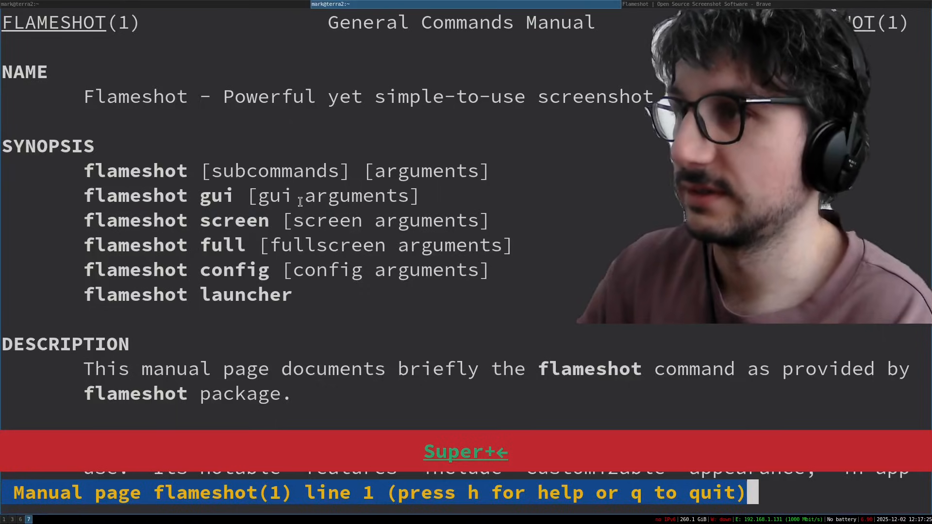
pyautogui.press('q')
pyautogui.write('vim .scripts/')
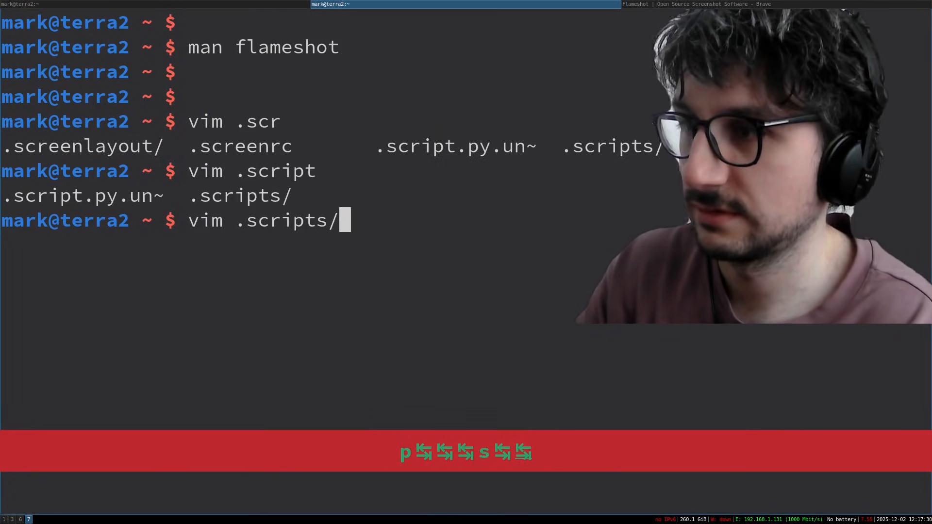
# Tab-complete the screenshot script into vim and uncomment its while true … done loop.
pyautogui.press('Tab')
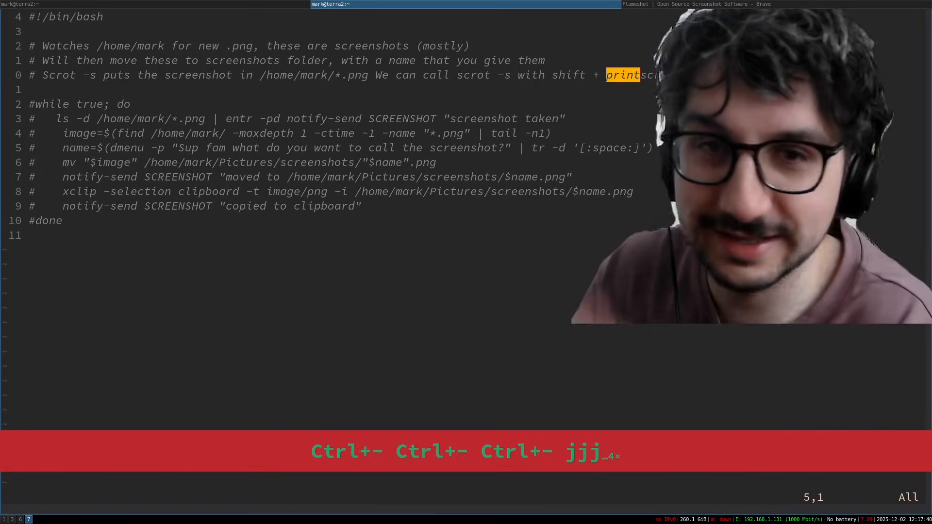
pyautogui.press('j')
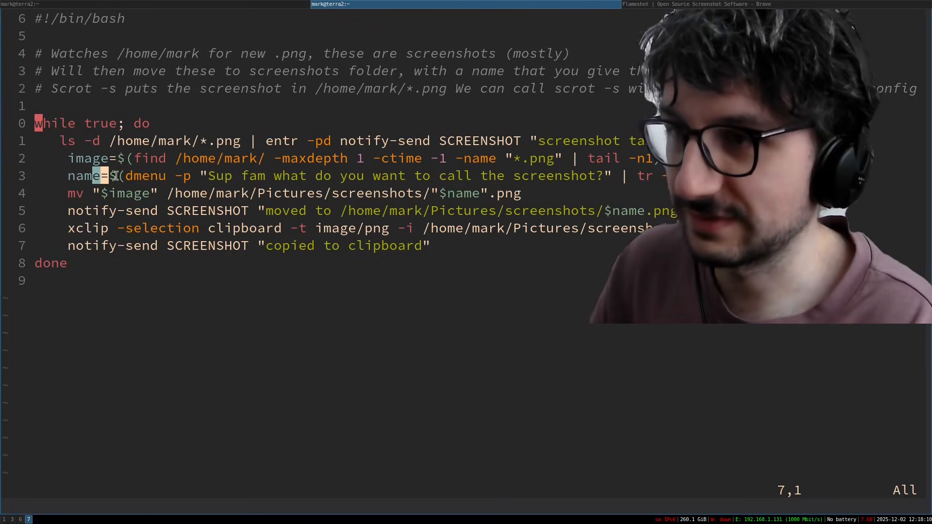
pyautogui.moveTo(210, 175); pyautogui.dragTo(383, 176)
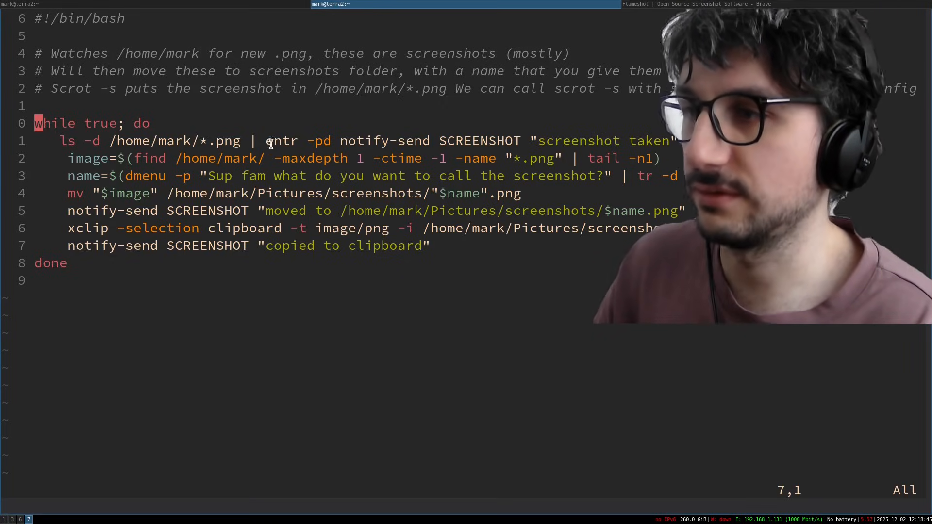
pyautogui.doubleClick(282, 141)
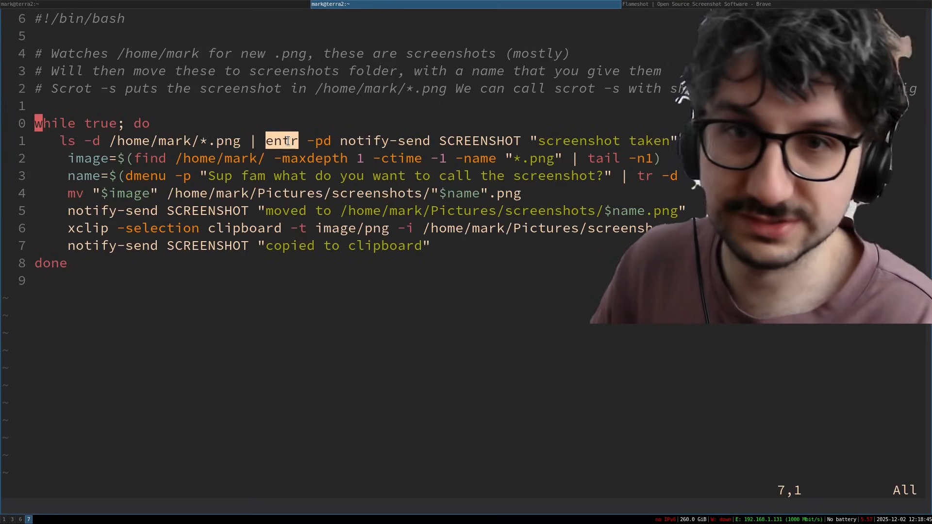